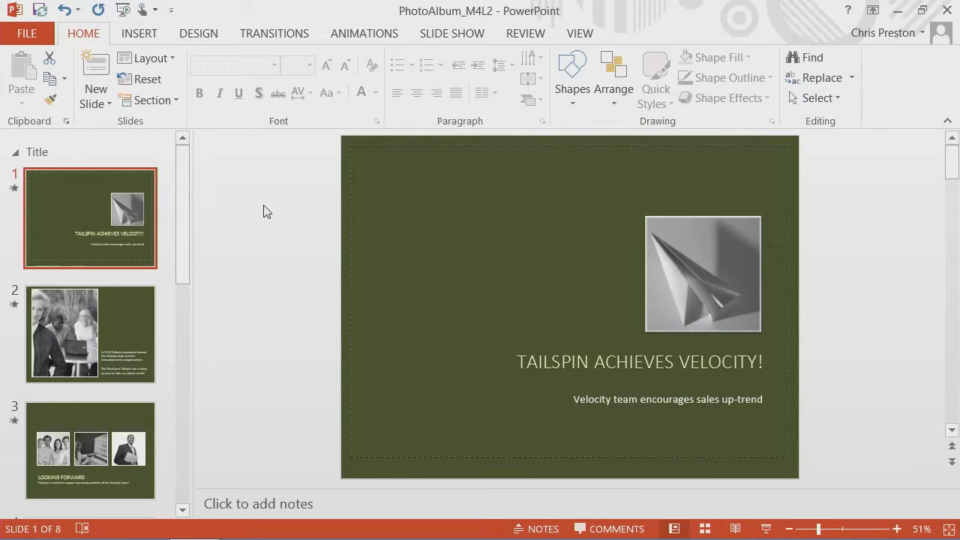
pyautogui.moveTo(226, 214)
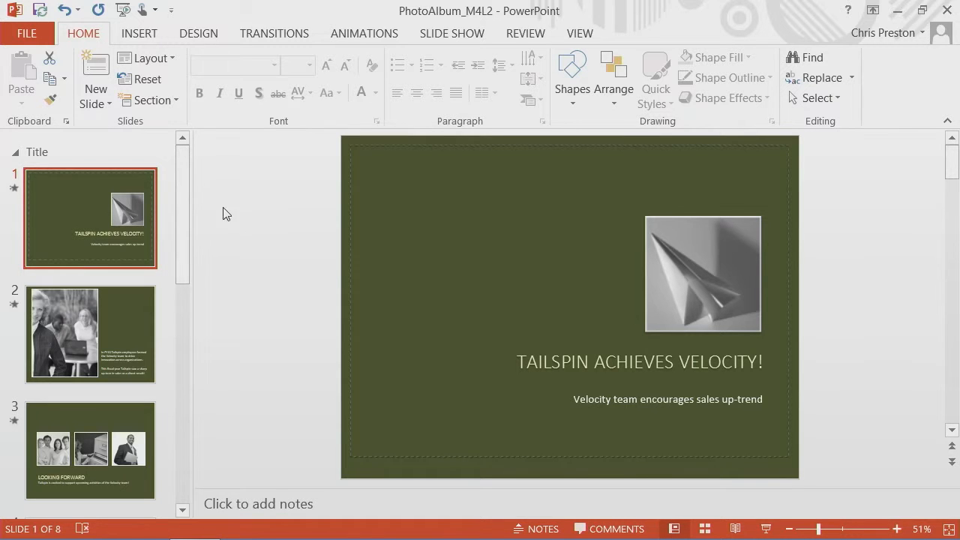
# - Select the black-and-white photo of colleagues at a laptop on slide 2
pyautogui.click(89, 333)
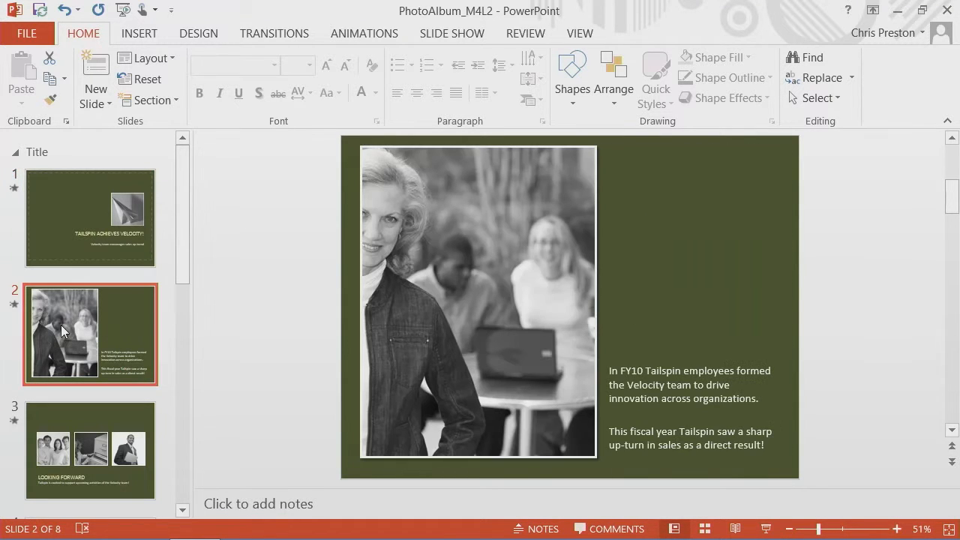
pyautogui.click(478, 300)
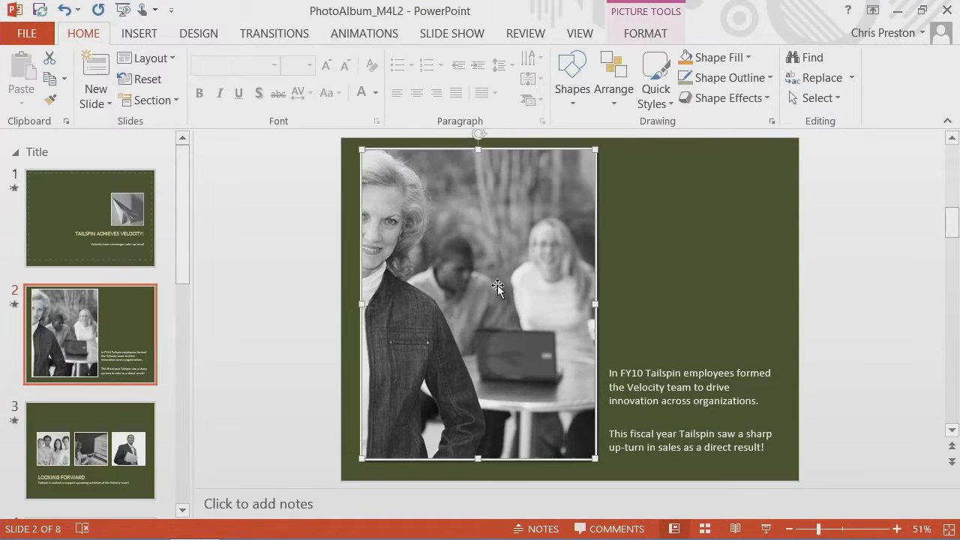
pyautogui.moveTo(620, 201)
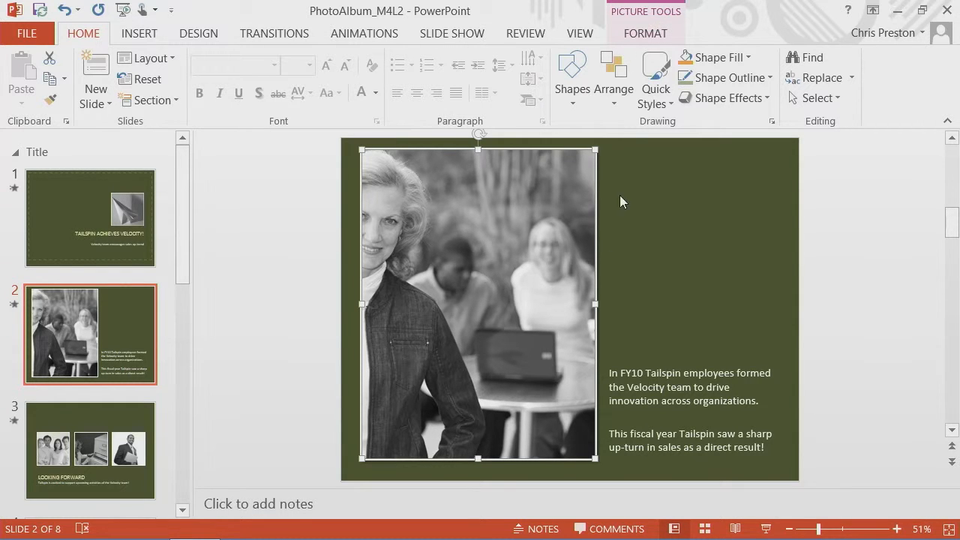
pyautogui.moveTo(659, 46)
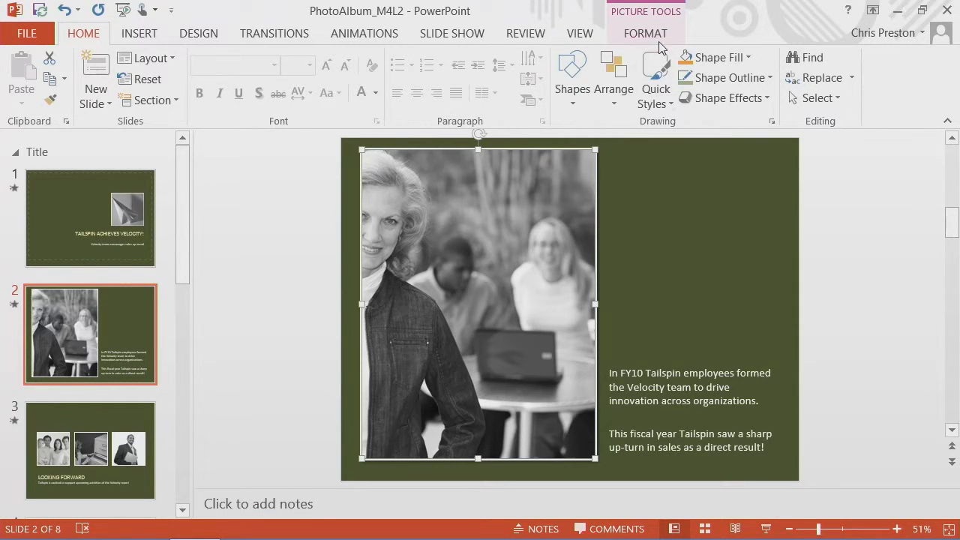
# - Show the Picture Tools Format ribbon for the team photo
pyautogui.click(644, 33)
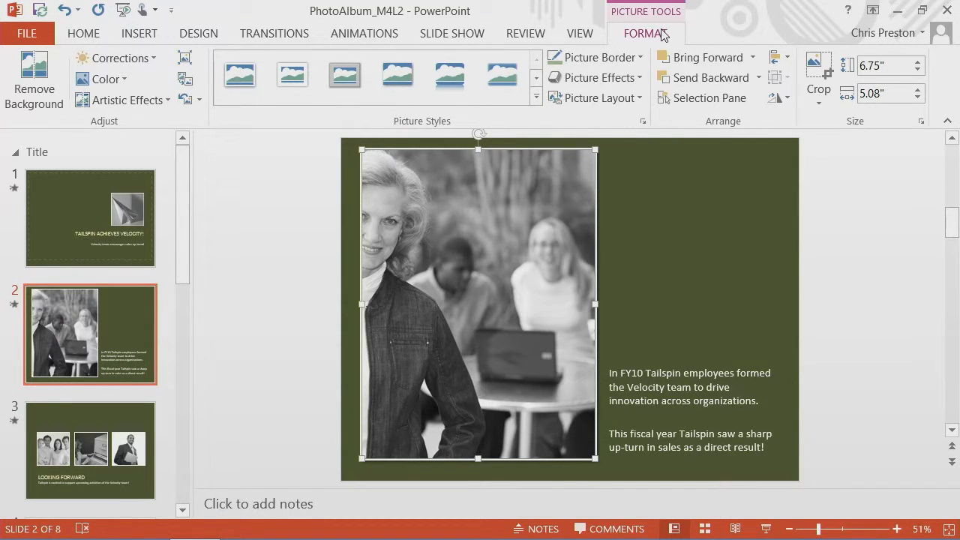
pyautogui.moveTo(185, 59)
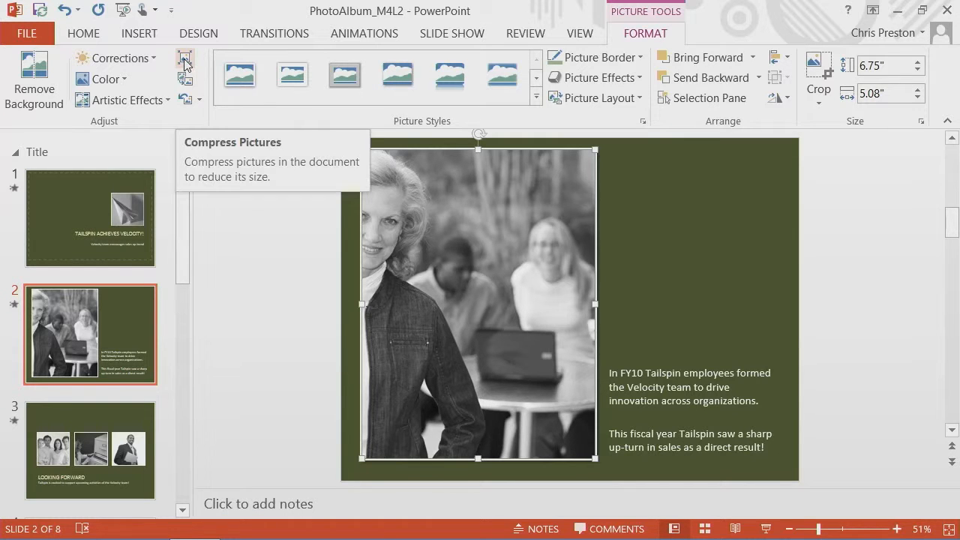
# - Compress the team photo with cropped areas deleted and document resolution
pyautogui.click(184, 59)
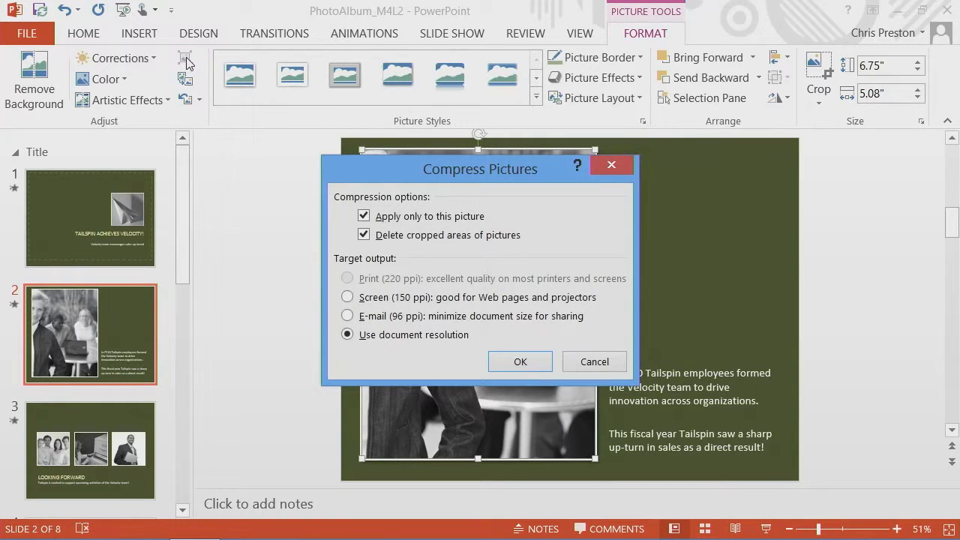
pyautogui.moveTo(383, 347)
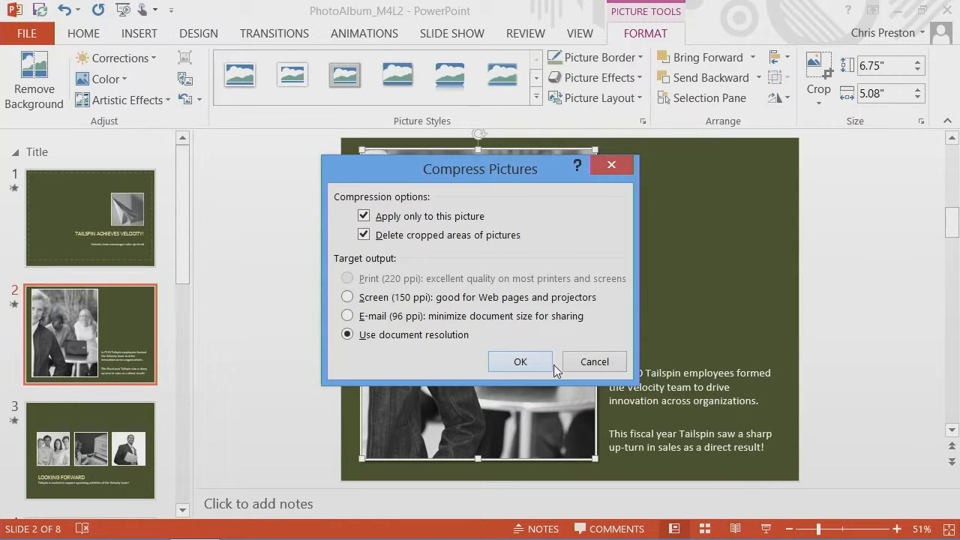
pyautogui.click(518, 362)
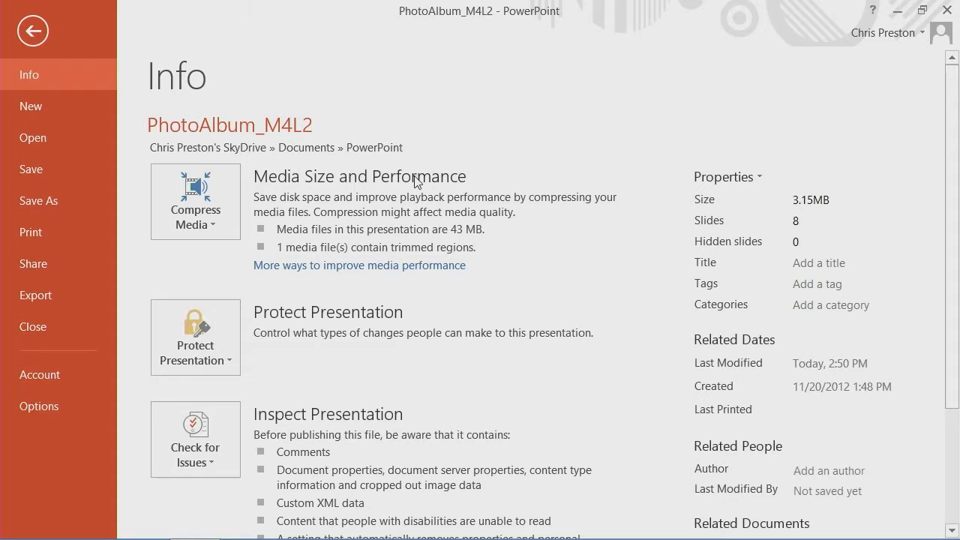
pyautogui.moveTo(341, 244)
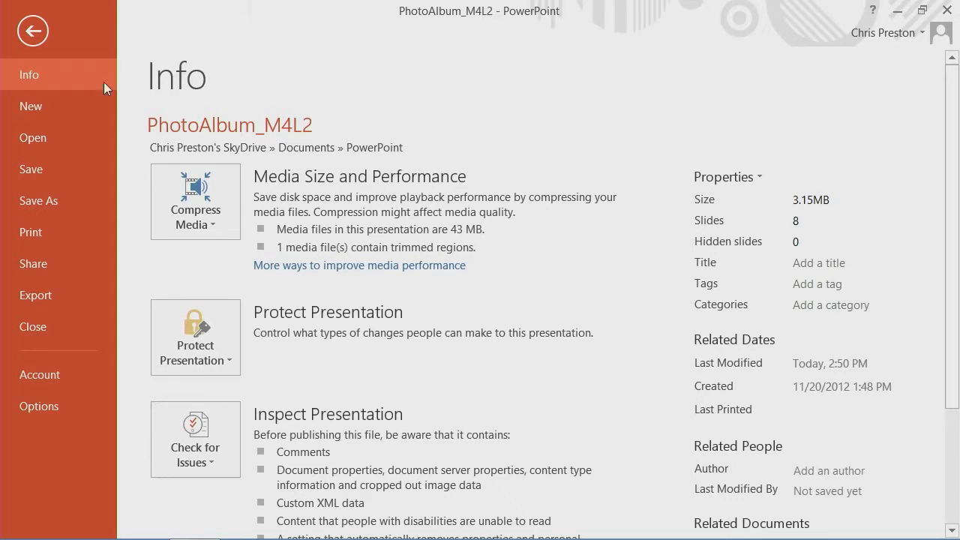
pyautogui.moveTo(353, 231)
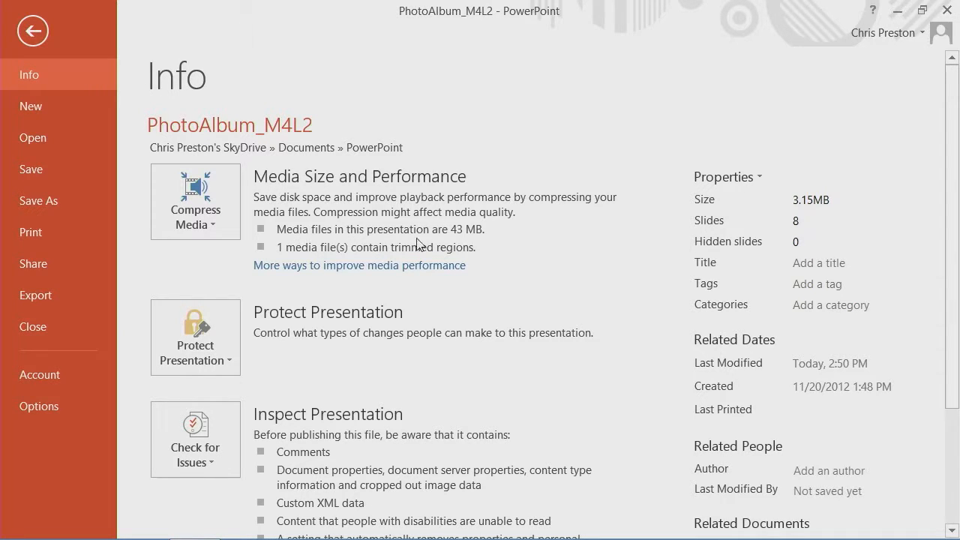
pyautogui.moveTo(478, 236)
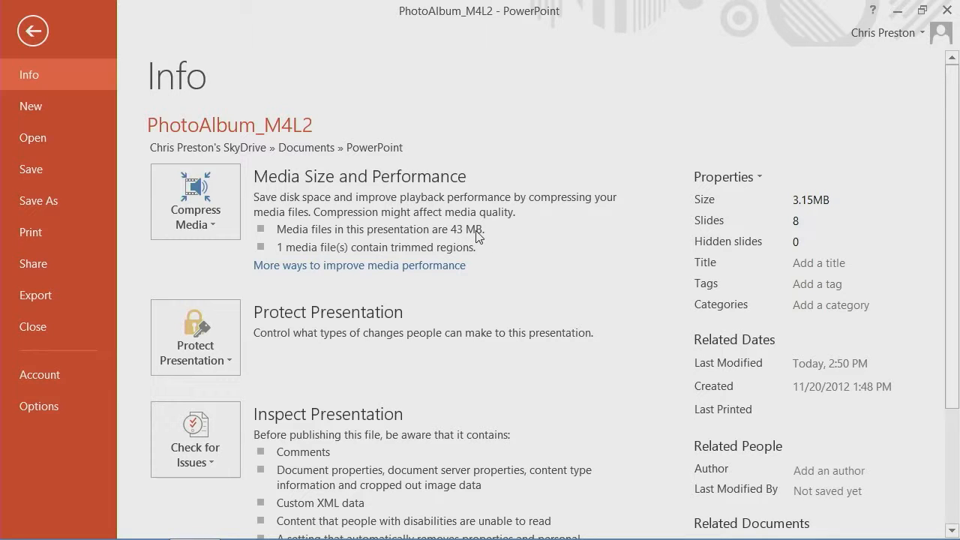
pyautogui.moveTo(296, 251)
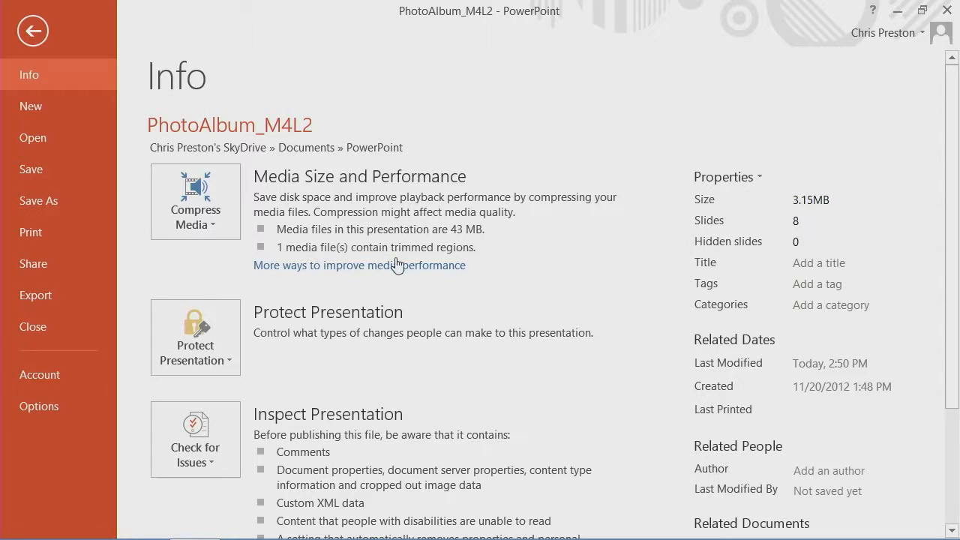
pyautogui.moveTo(403, 257)
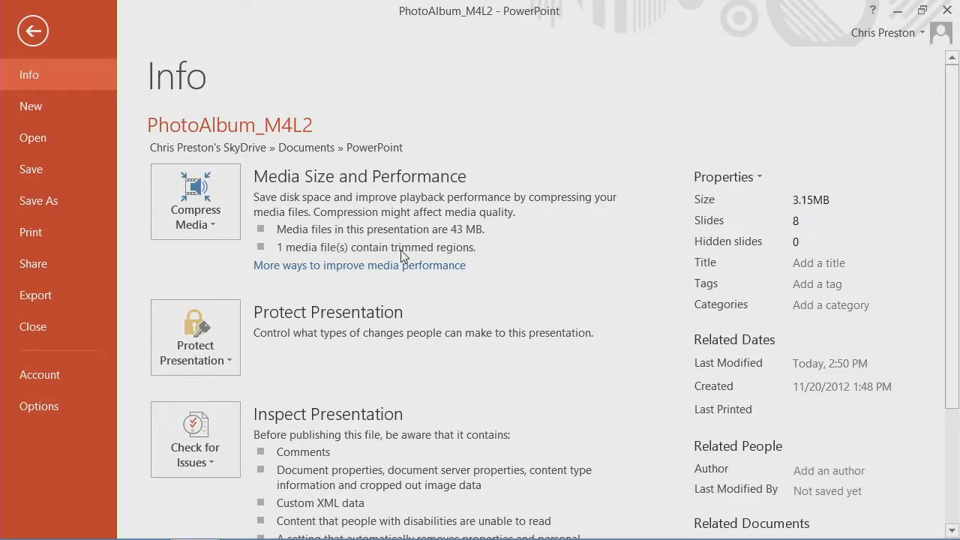
pyautogui.moveTo(360, 247)
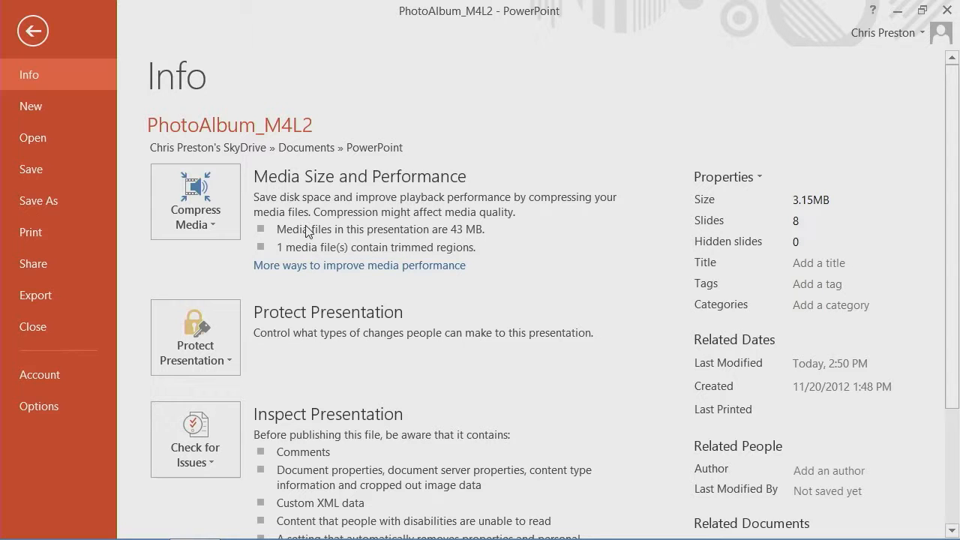
# - Start Compress Media on the 43 MB campus tour video, then cancel it
pyautogui.click(195, 201)
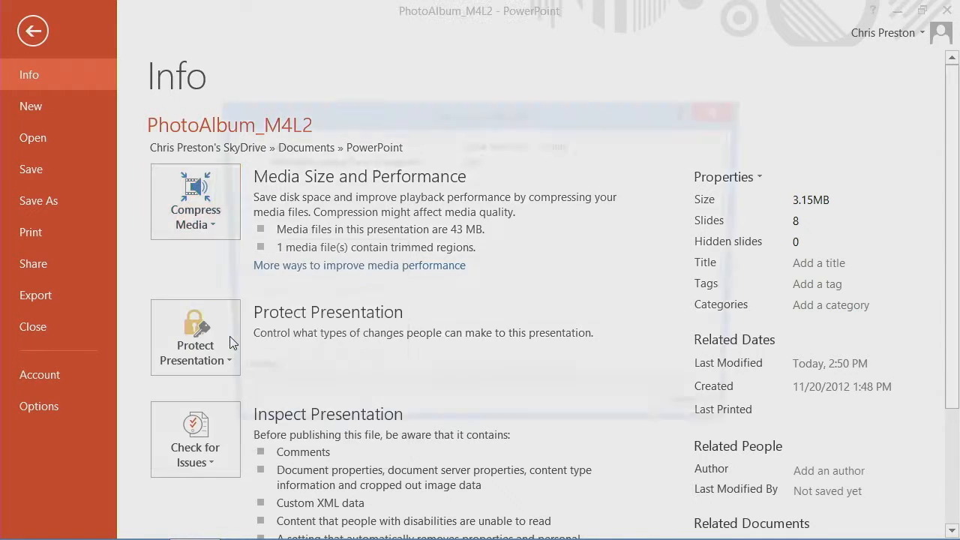
pyautogui.click(195, 207)
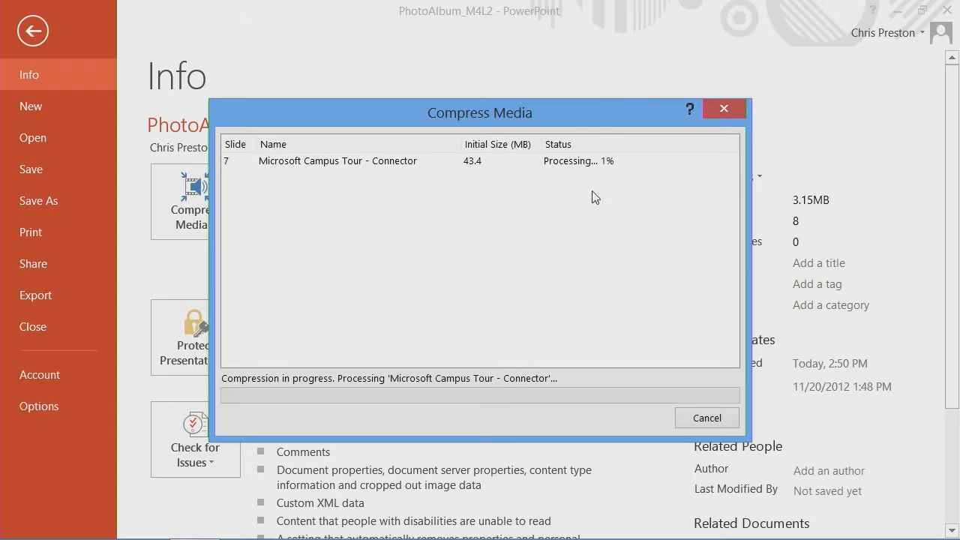
pyautogui.moveTo(592, 173)
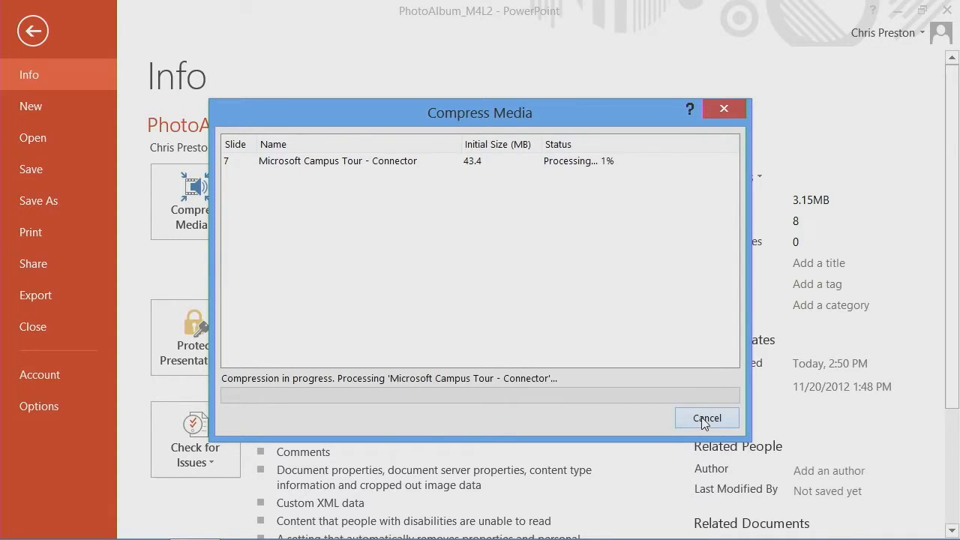
pyautogui.click(706, 417)
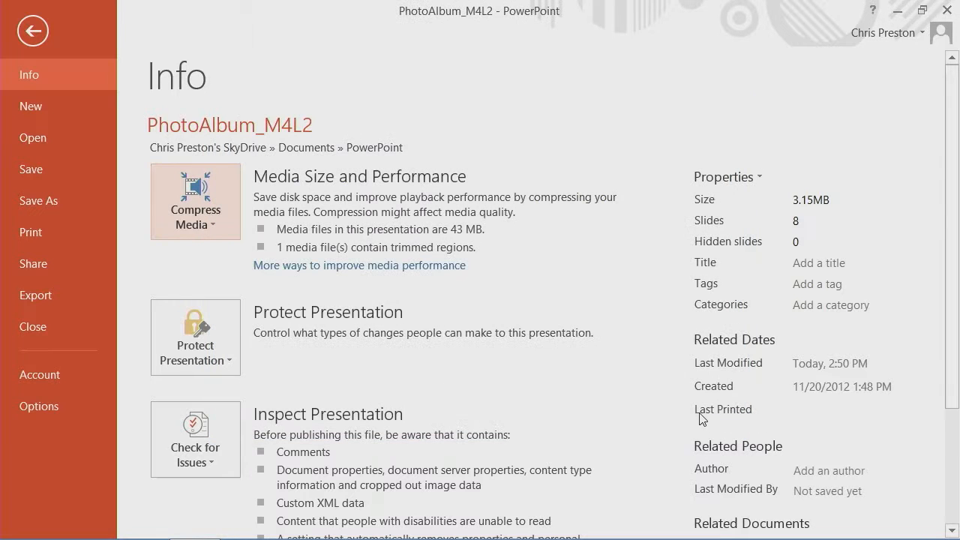
pyautogui.moveTo(239, 185)
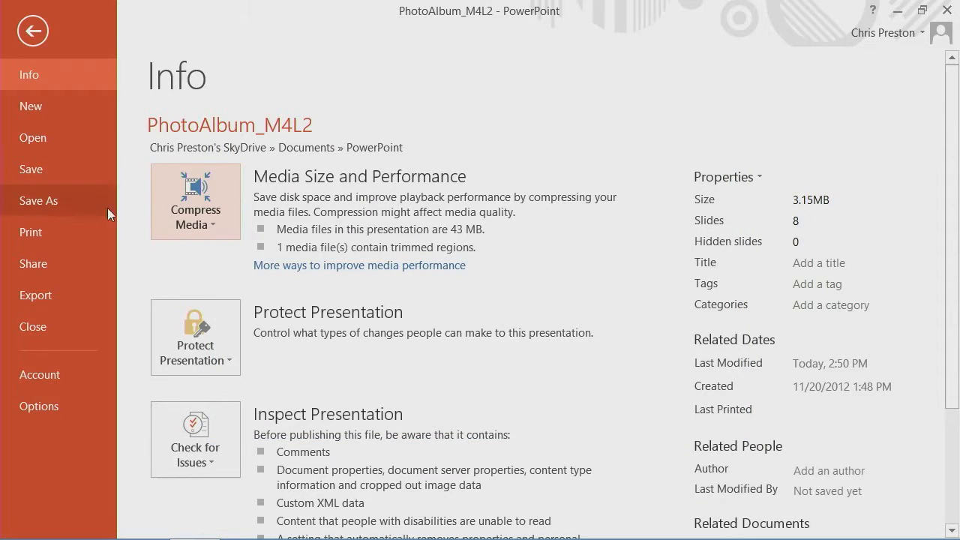
pyautogui.moveTo(134, 211)
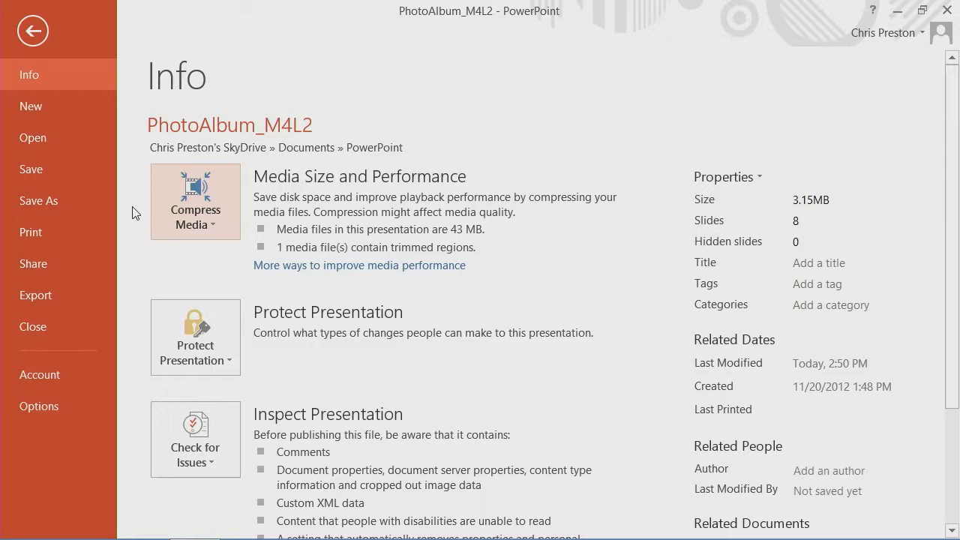
pyautogui.moveTo(36, 295)
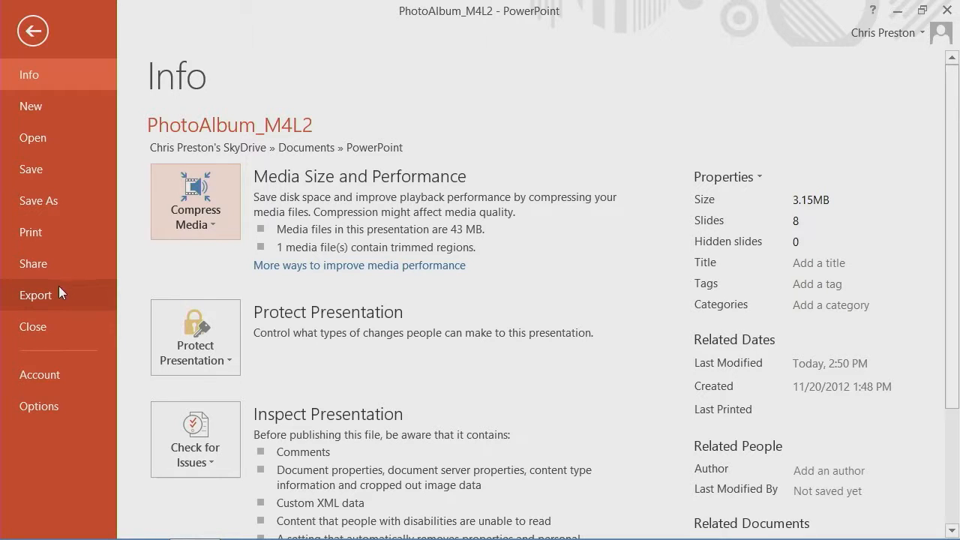
# - Switch the Backstage view to the Export page
pyautogui.click(35, 294)
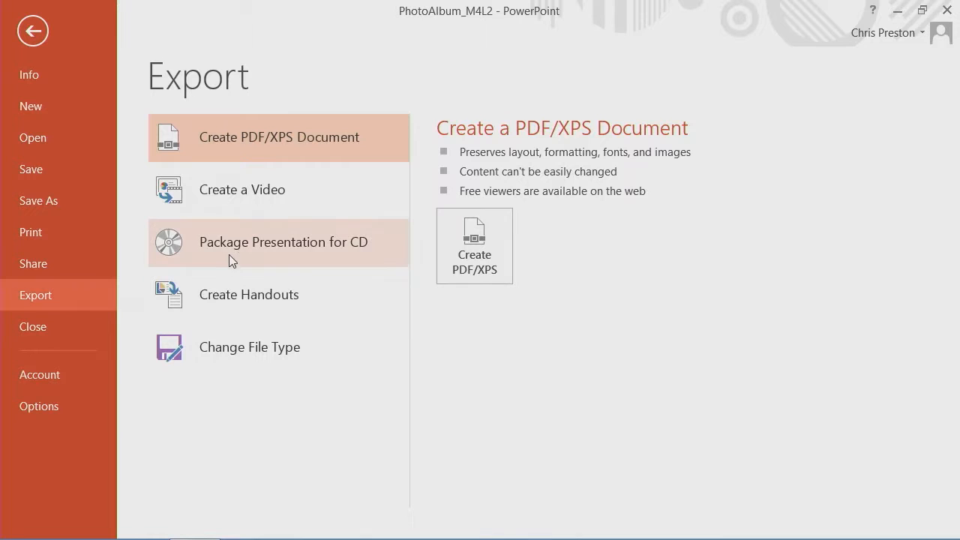
# - Package PhotoAlbum_M4L2.pptx for CD as PresentationCD and view its Options
pyautogui.click(278, 241)
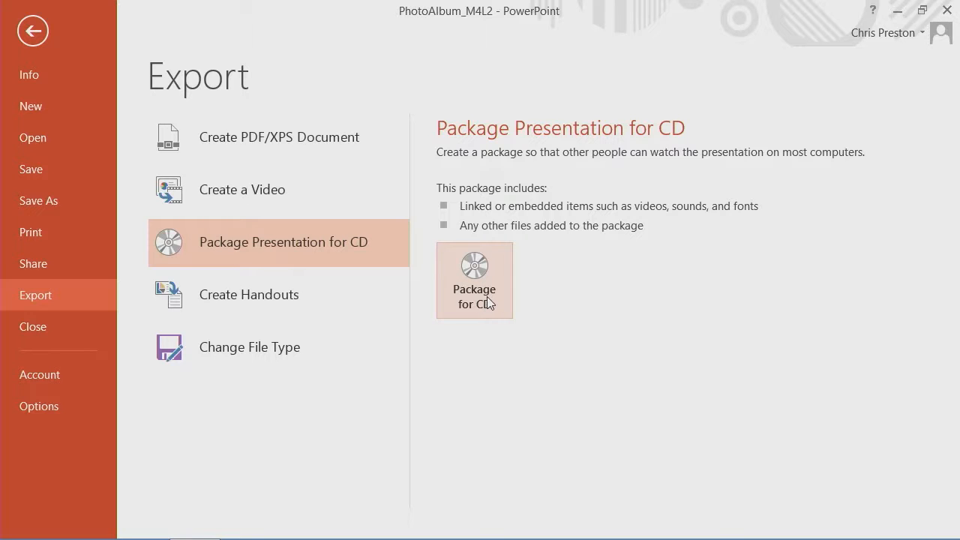
pyautogui.click(474, 281)
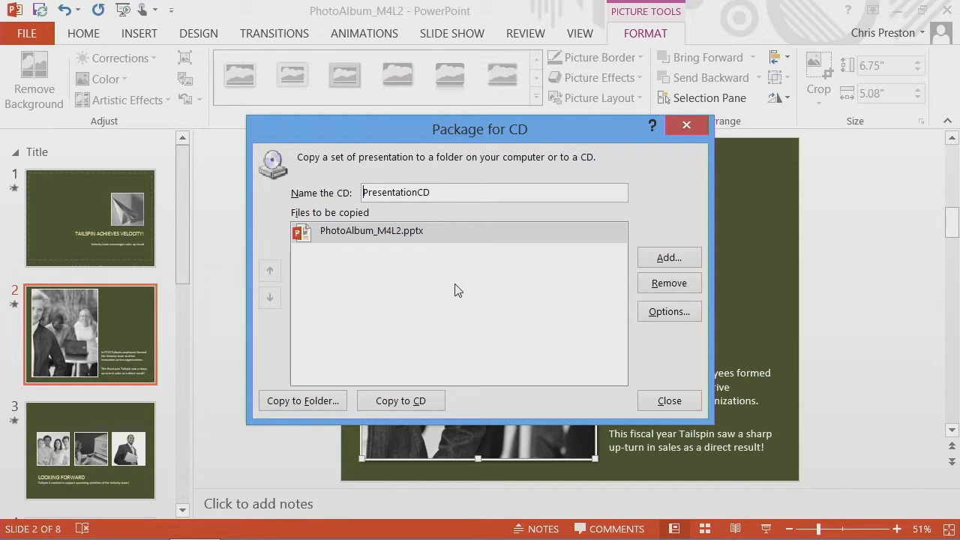
pyautogui.moveTo(465, 273)
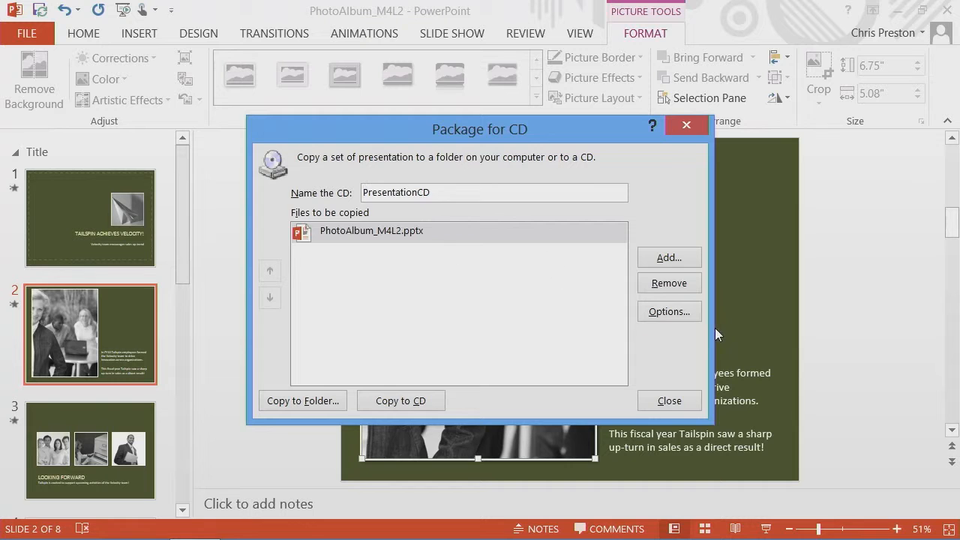
pyautogui.click(668, 311)
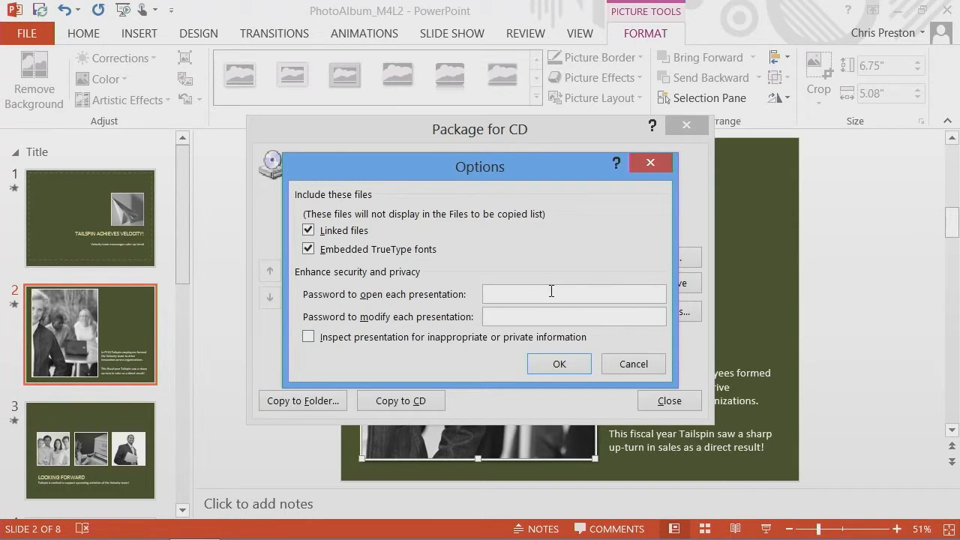
pyautogui.moveTo(451, 249)
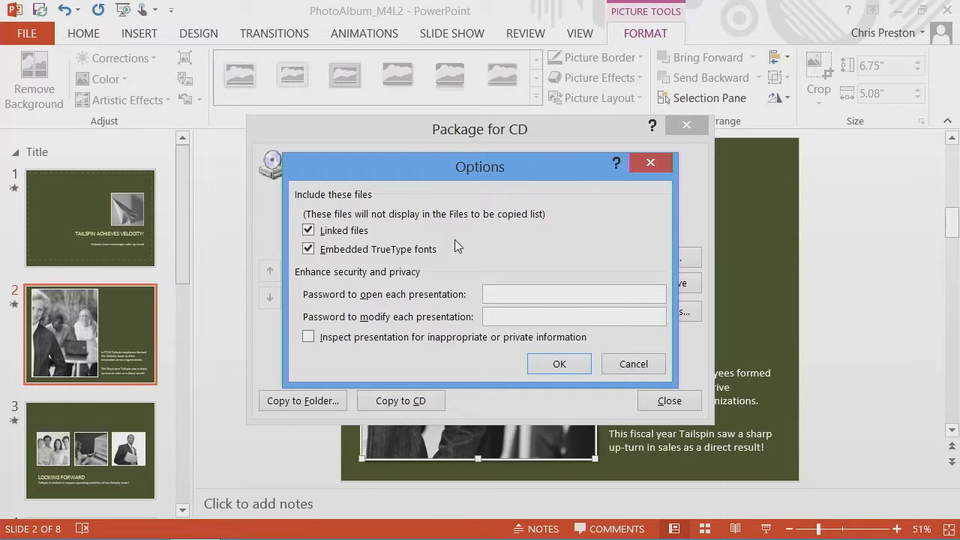
pyautogui.moveTo(562, 352)
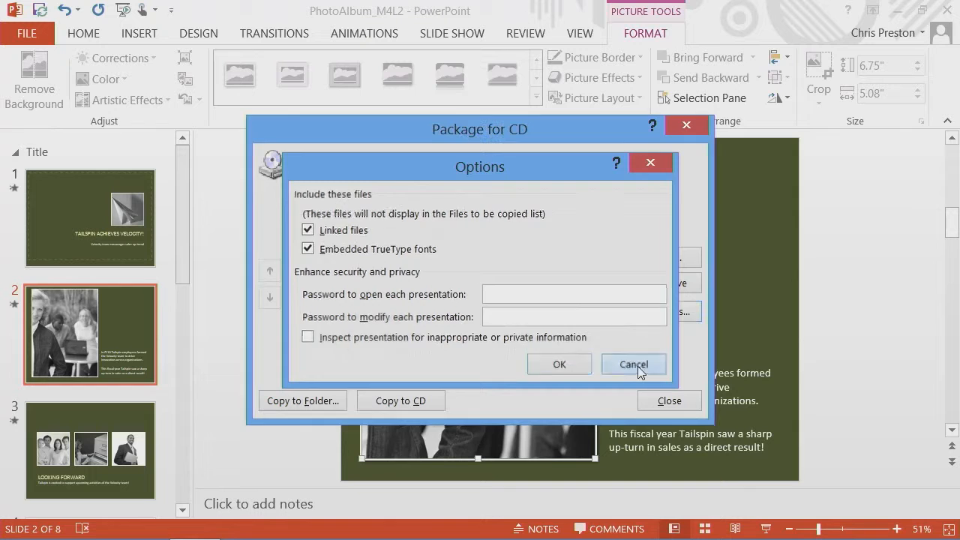
# - Cancel the package Options unchanged and choose Copy to Folder for PresentationCD
pyautogui.click(633, 363)
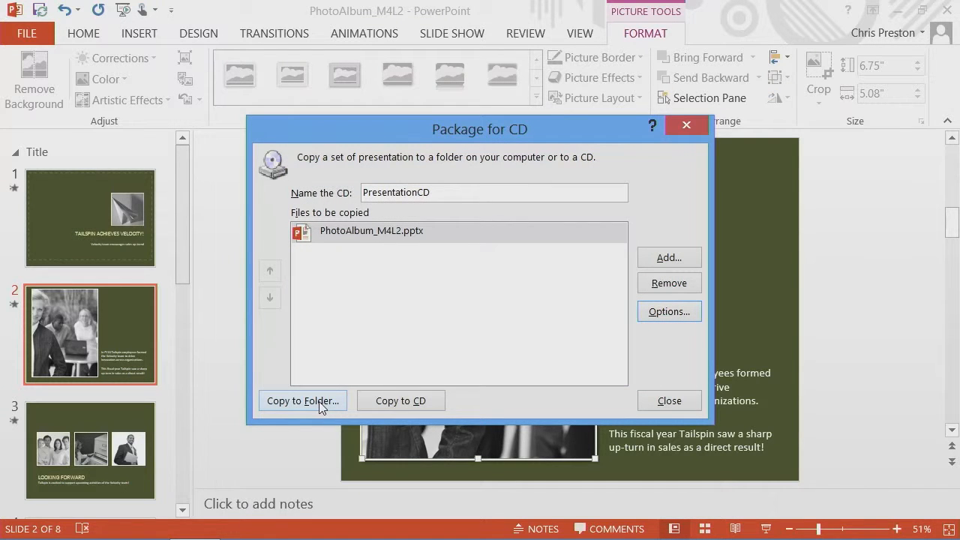
pyautogui.click(302, 400)
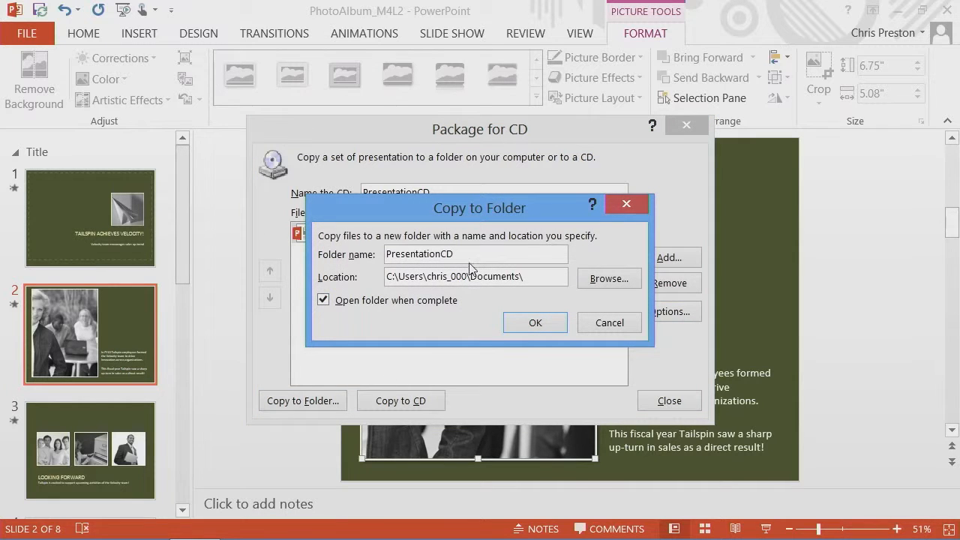